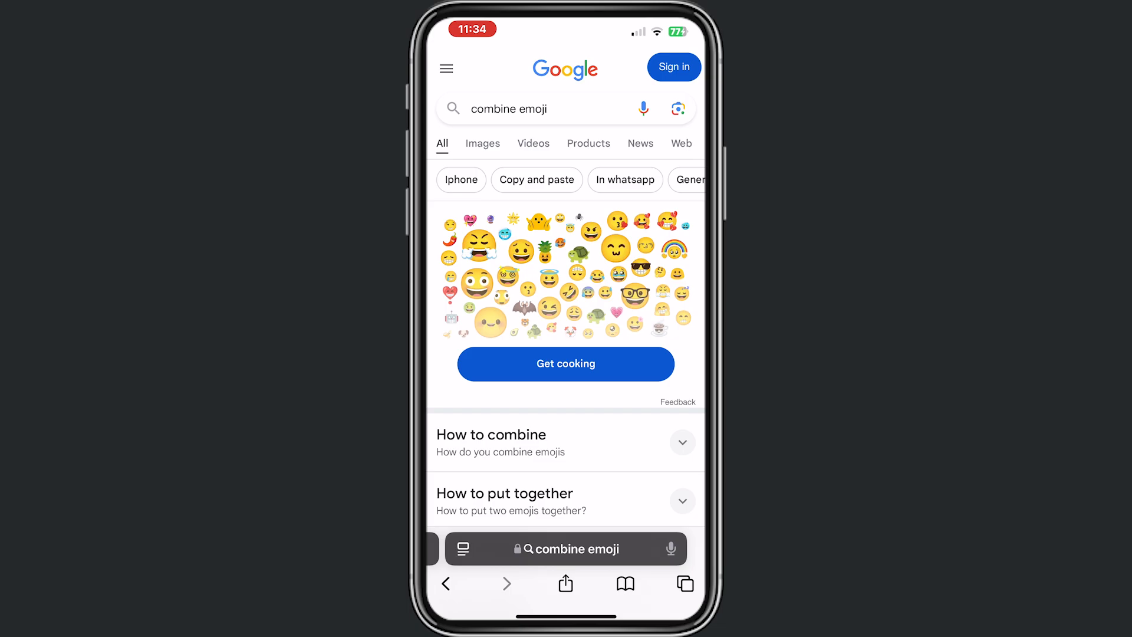
Start the emoji combiner and scroll to pick the love letter and unicorn emojis.
left_click(566, 363)
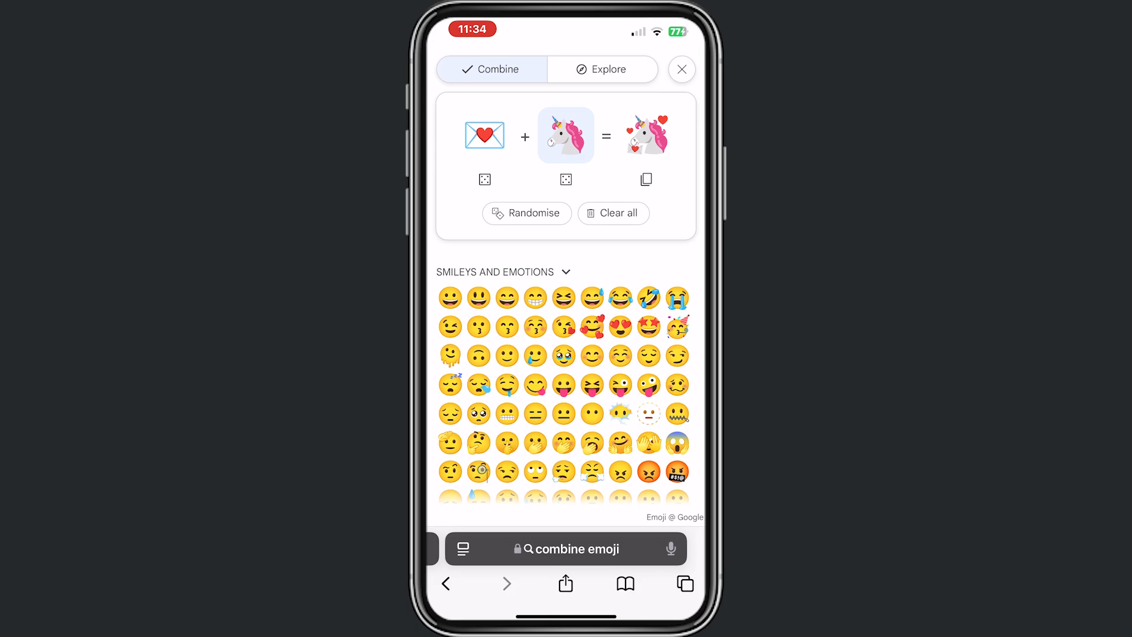
scroll("down", 3)
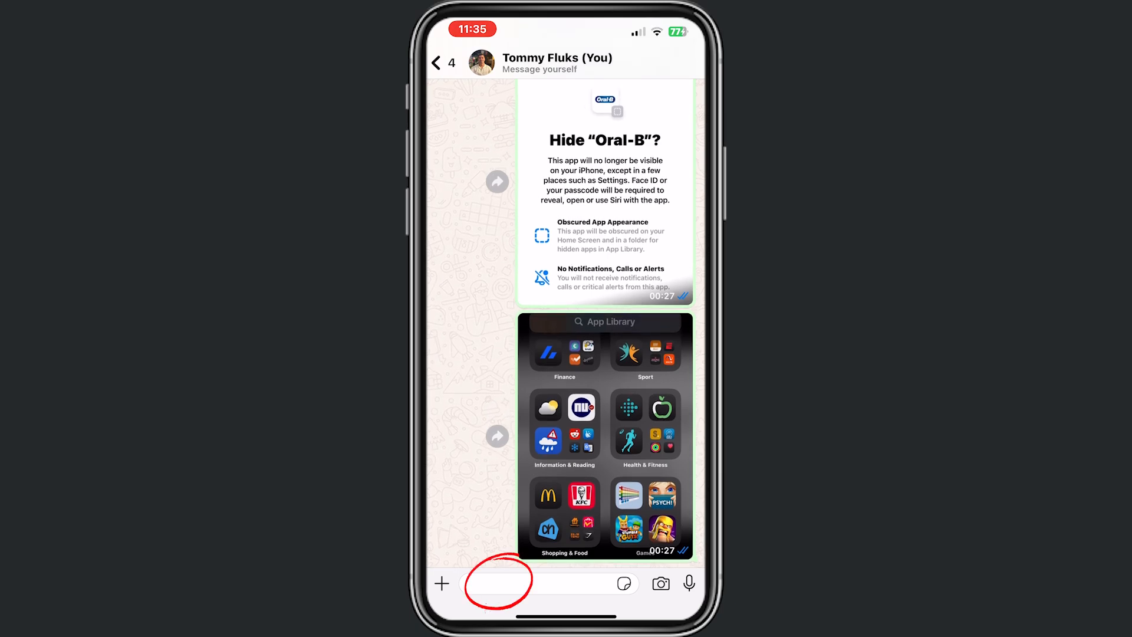
Activate the message field in the Message yourself chat to bring up the paste option.
left_click(505, 583)
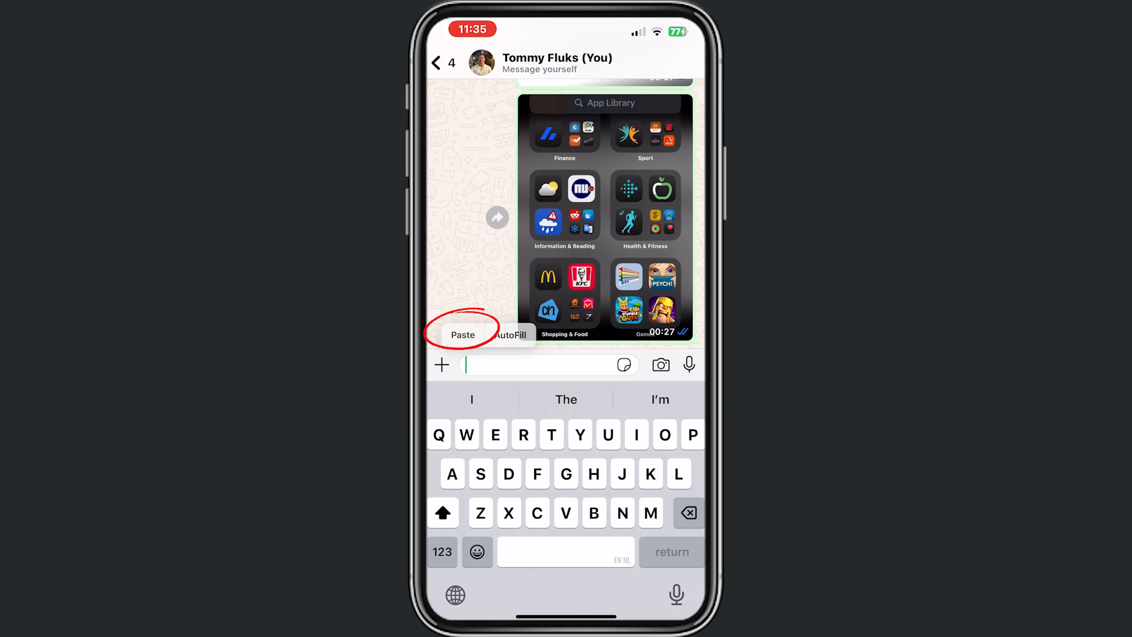